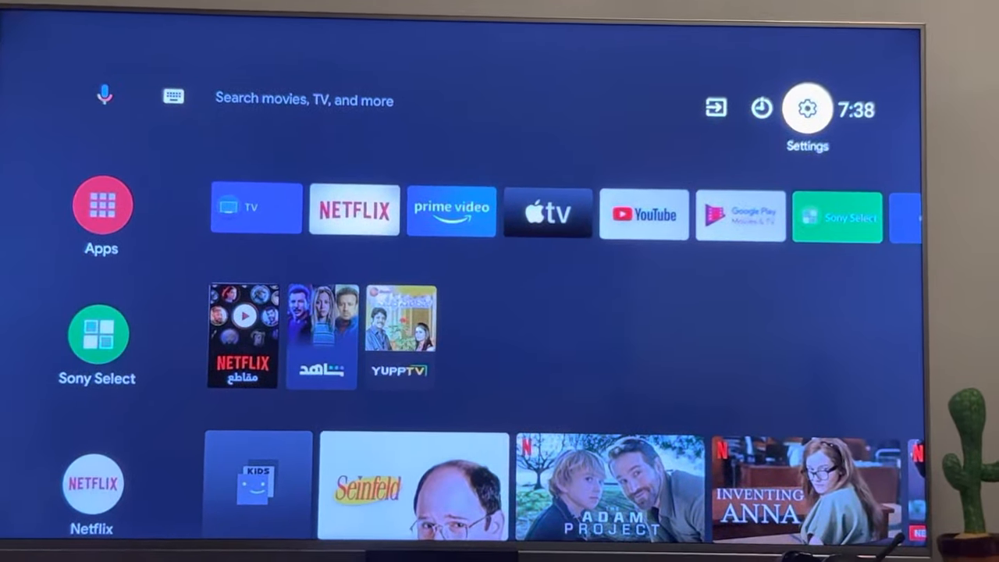
Go from the home screen's Settings gear to the Parental controls page.
click(807, 110)
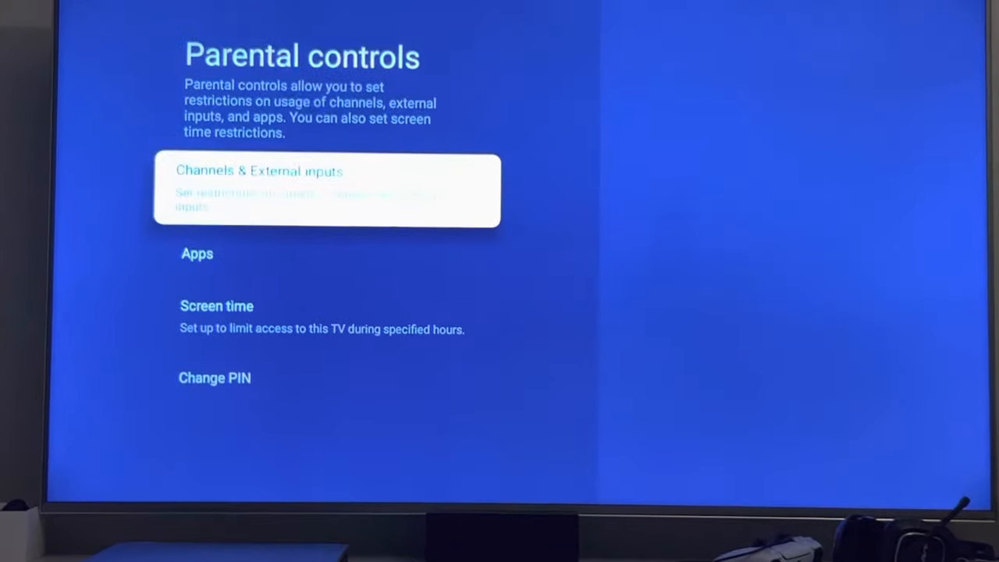
Select Apps in Parental controls to show the installed apps with lock icons.
key(DOWN)
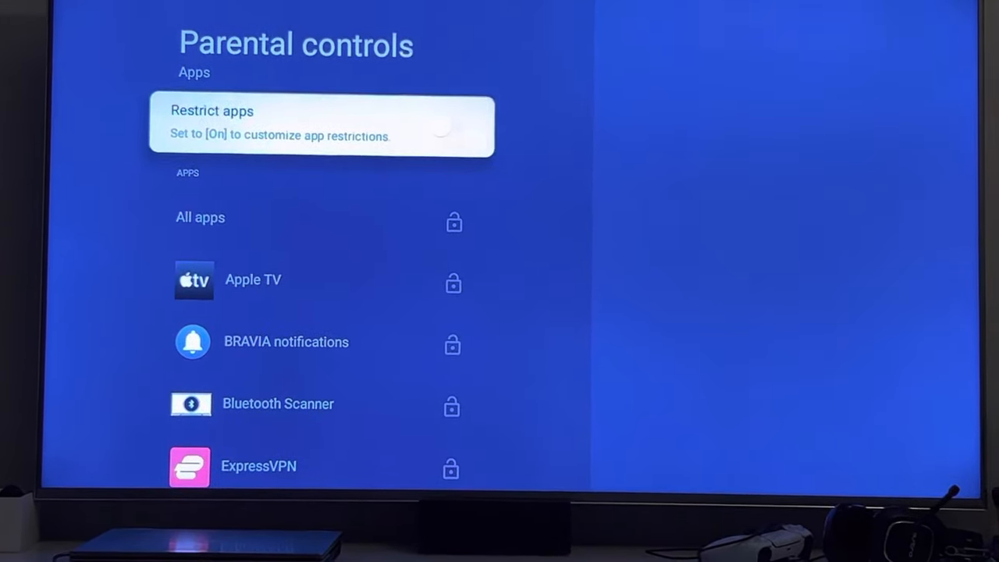
Turn on Restrict apps, lock YouTube, and launch YouTube to confirm the PIN prompt.
click(451, 132)
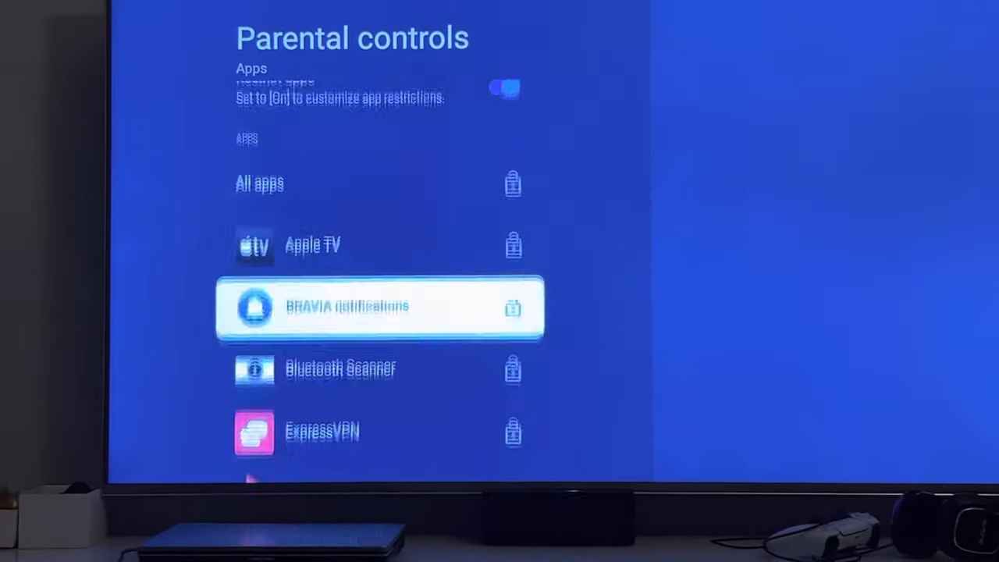
scroll(down, 3)
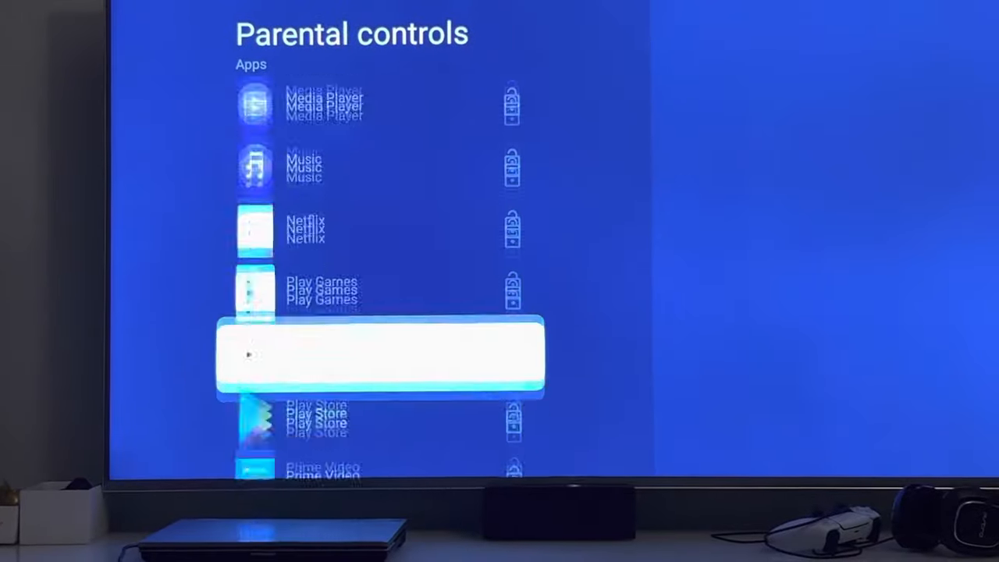
scroll(down, 3)
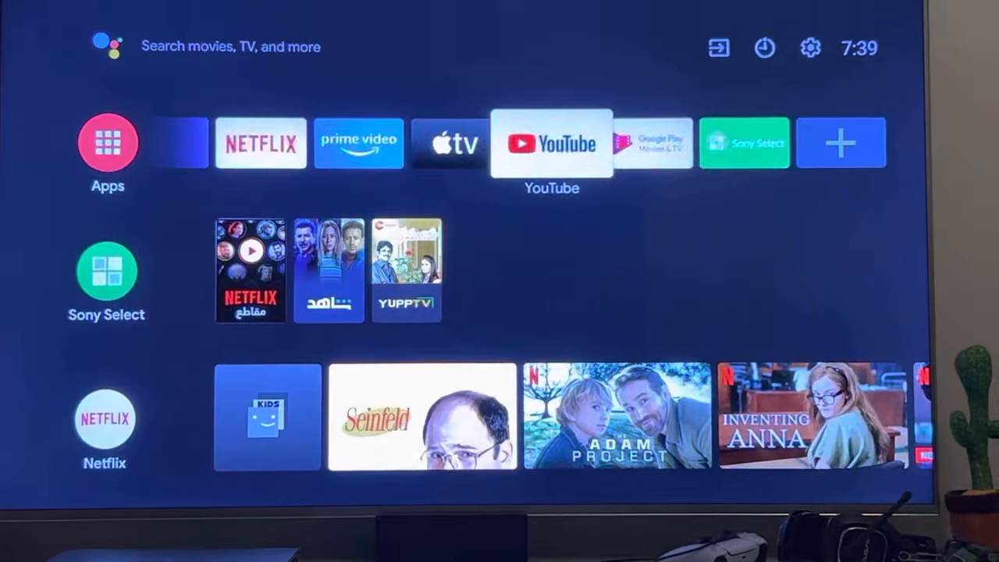
click(551, 142)
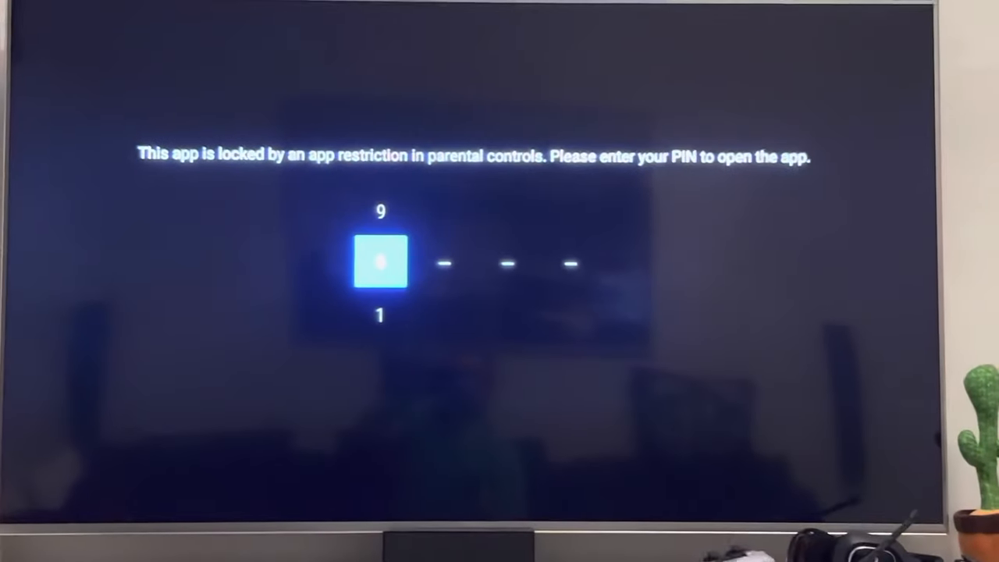